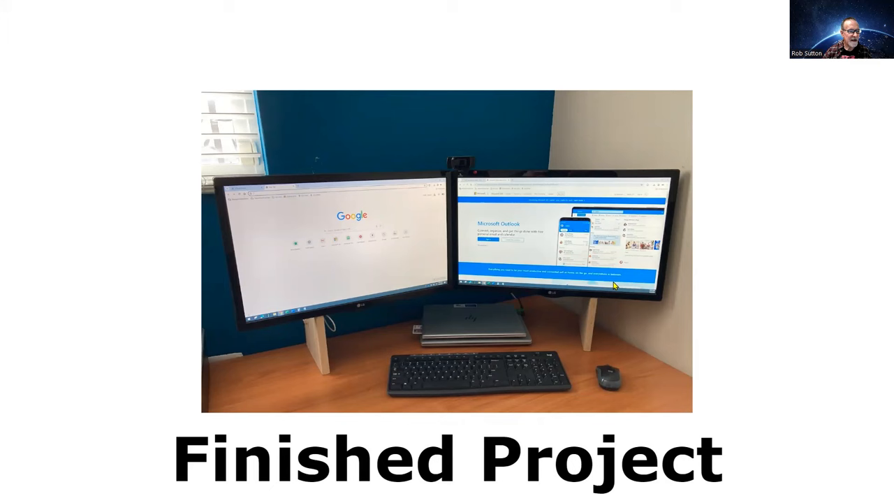
mouse_move(550, 259)
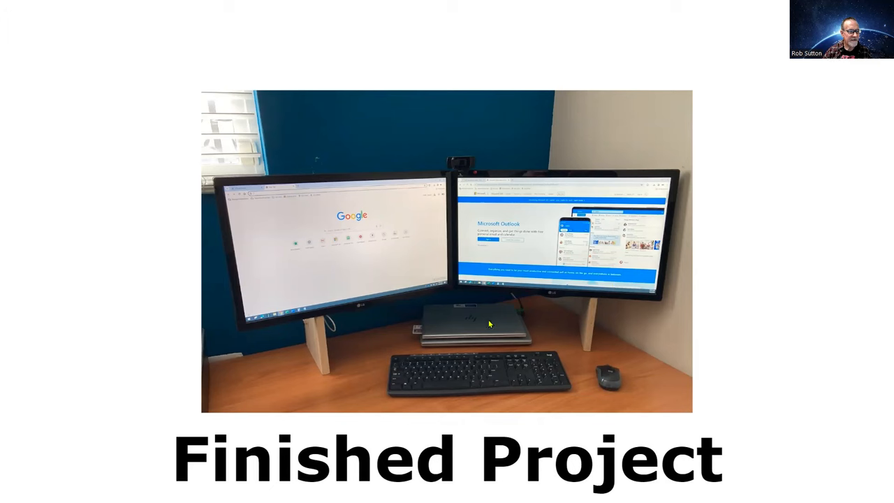
mouse_move(498, 341)
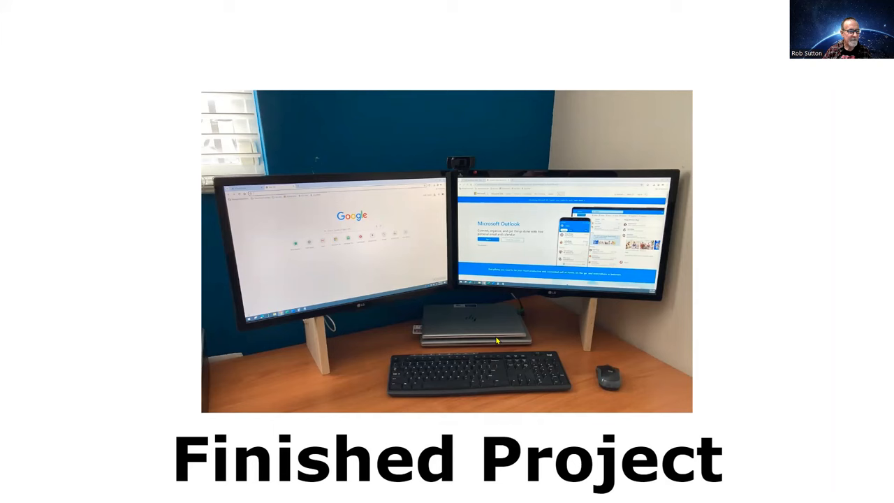
mouse_move(578, 371)
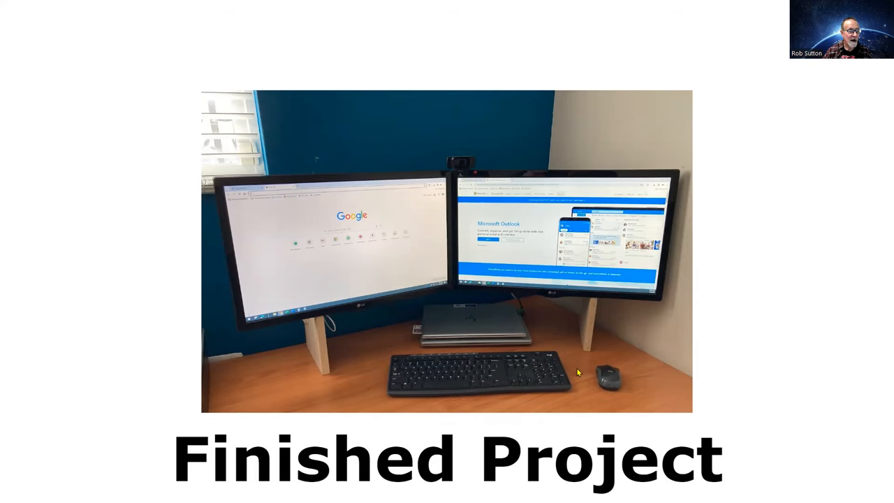
mouse_move(740, 369)
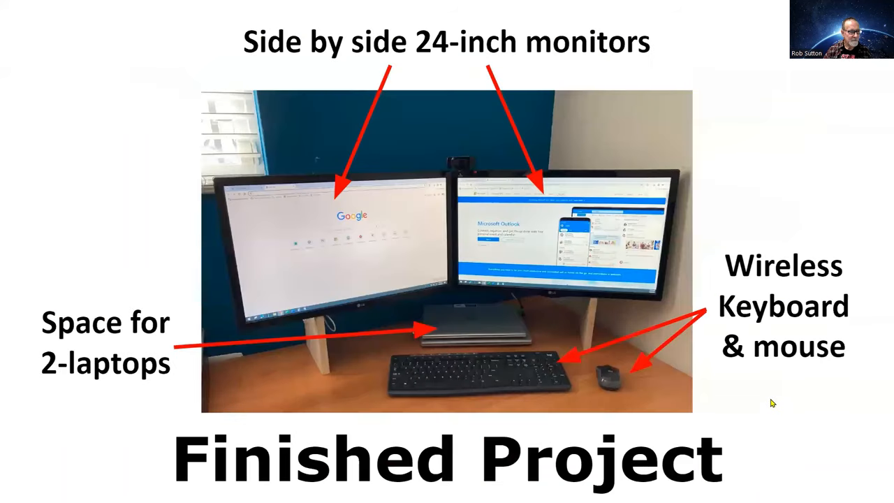
mouse_move(383, 264)
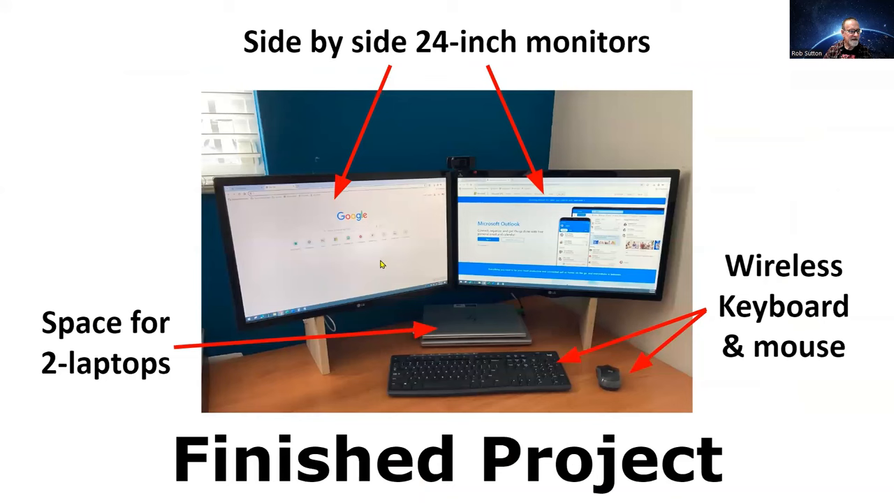
mouse_move(458, 329)
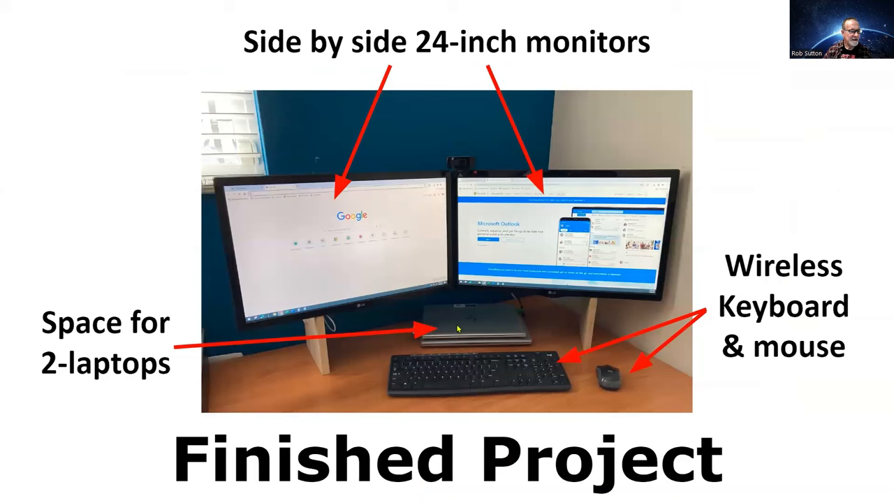